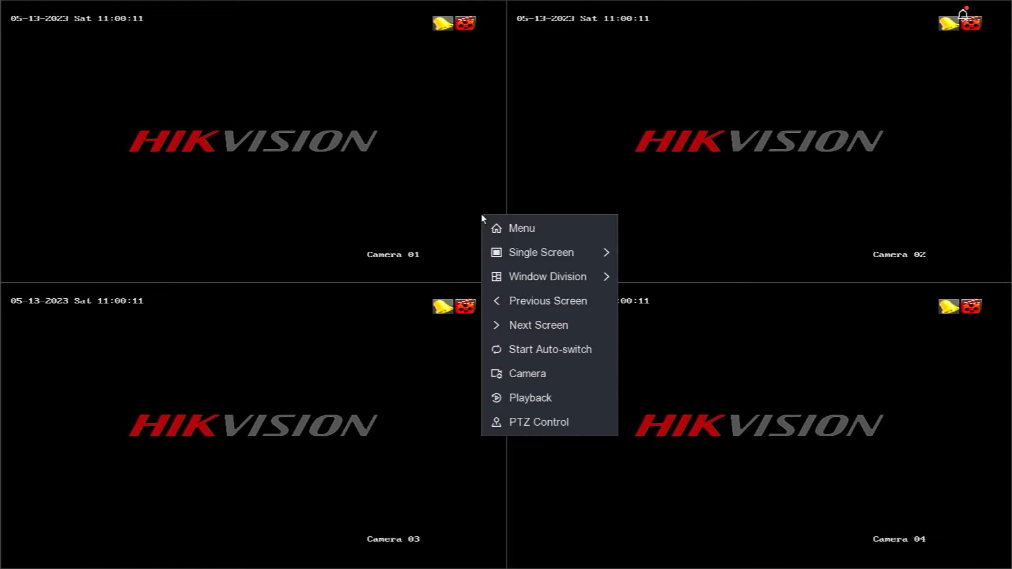
# Step: Open the menu from live view and draw the admin unlock pattern to log in
pyautogui.click(521, 228)
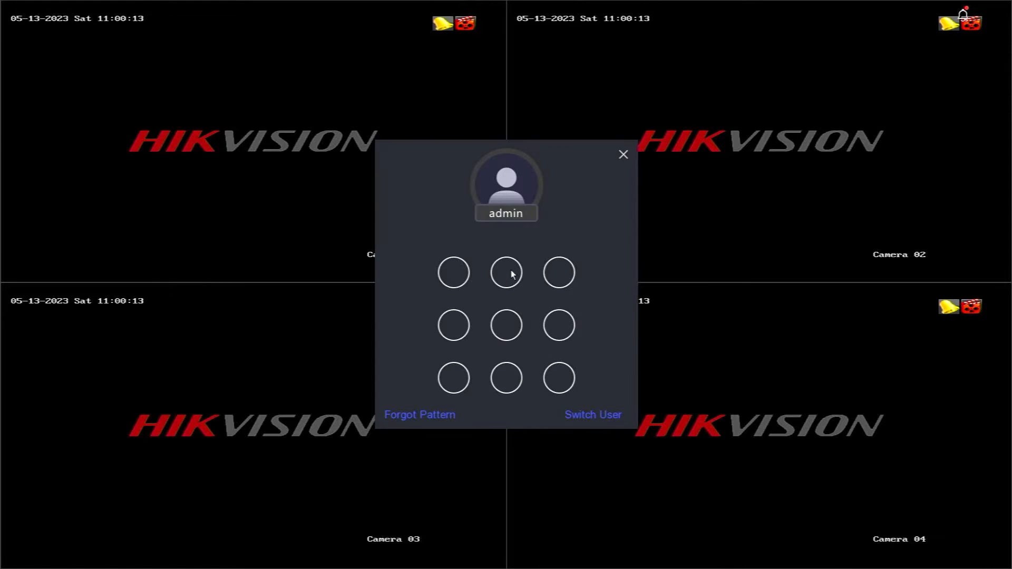
pyautogui.moveTo(506, 272); pyautogui.dragTo(557, 378)
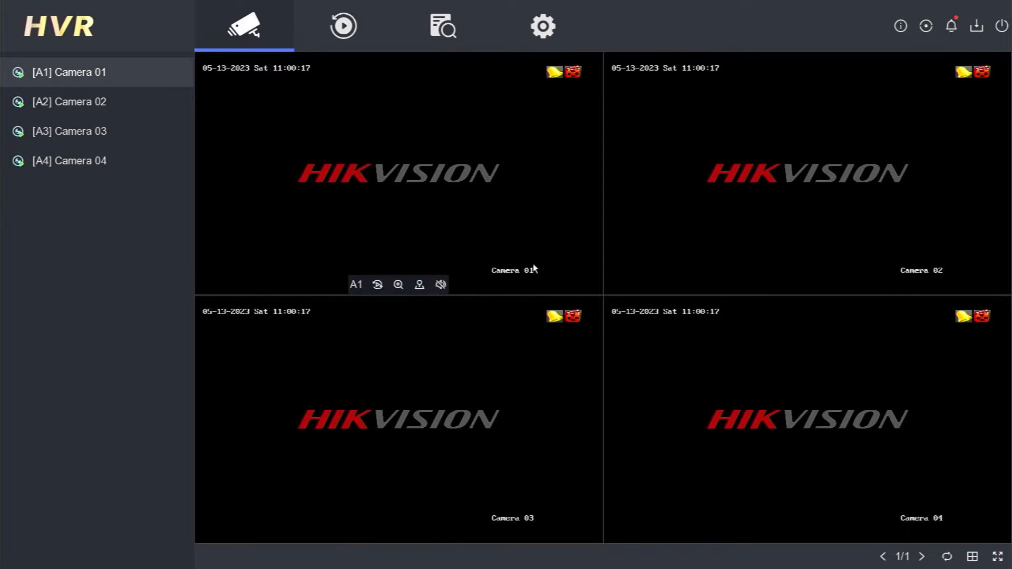
# Step: Go to Configuration > Network > Platform Access to see Hik-Connect offline and unbound
pyautogui.click(542, 25)
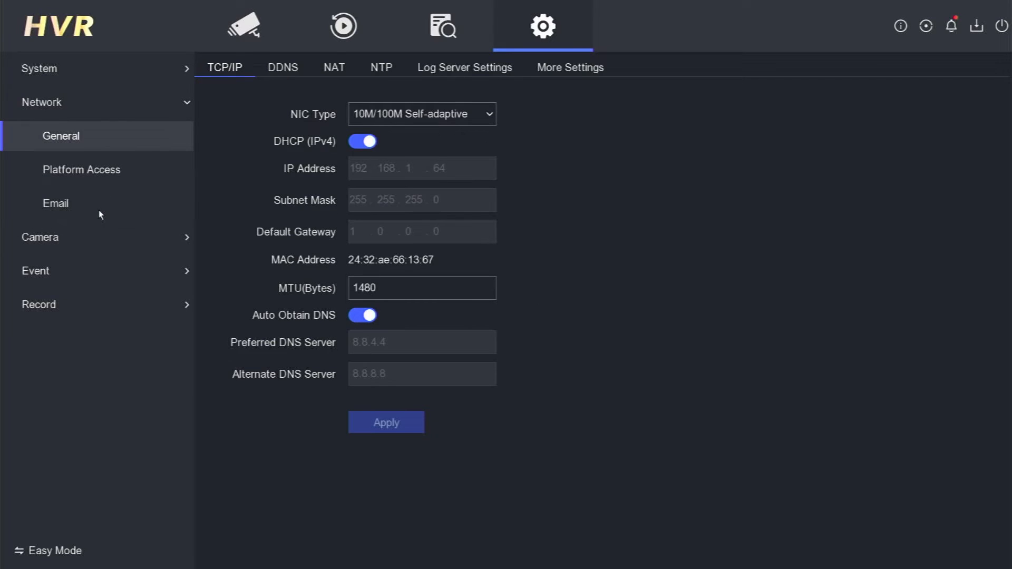
pyautogui.click(82, 169)
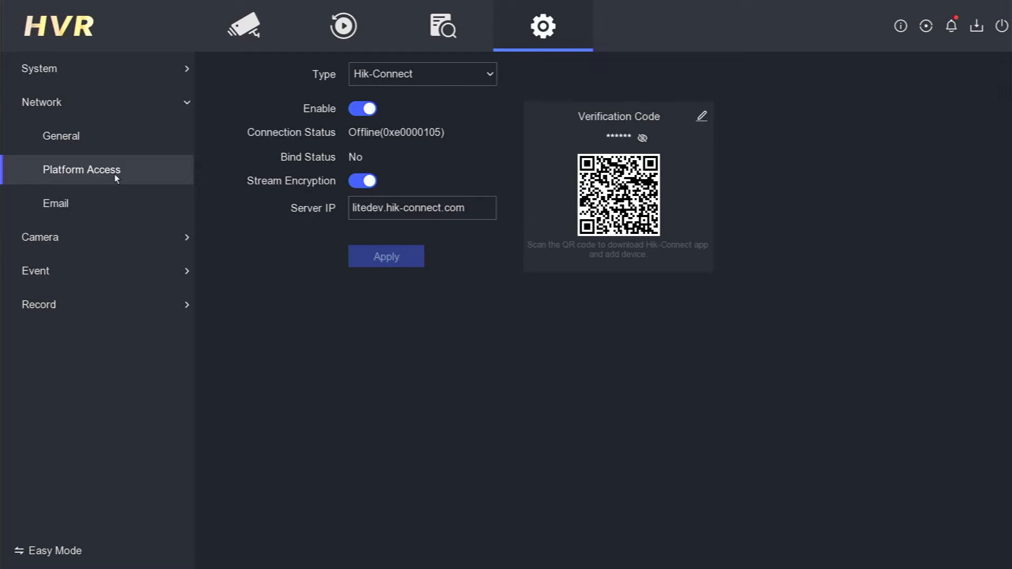
pyautogui.moveTo(317, 135)
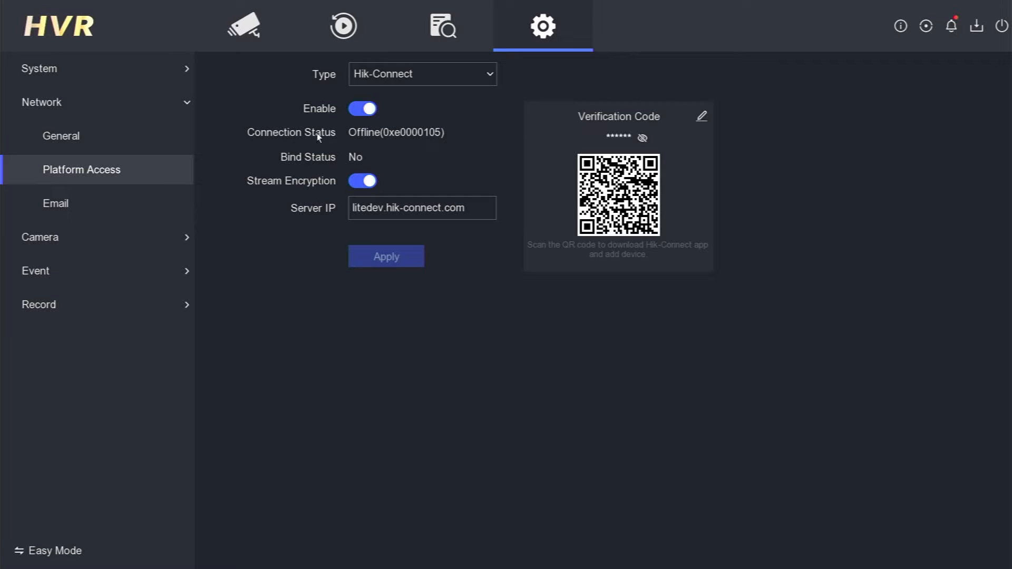
pyautogui.moveTo(345, 132)
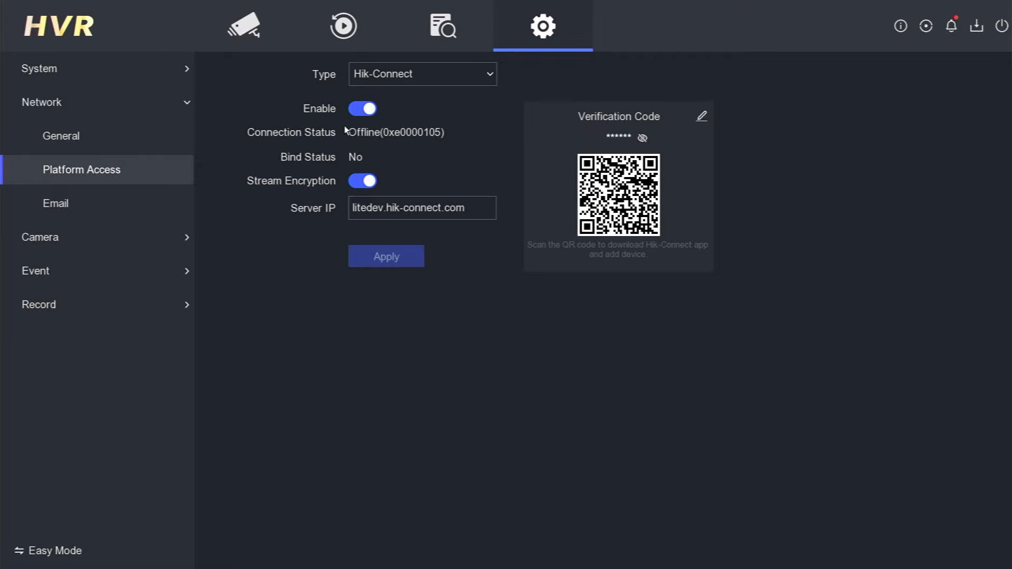
pyautogui.moveTo(489, 182)
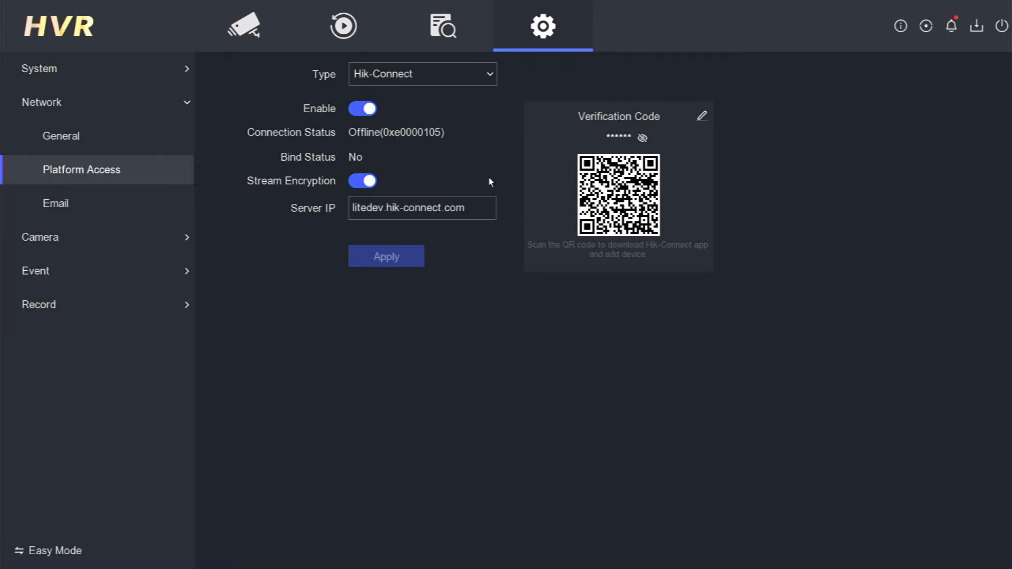
pyautogui.moveTo(661, 172)
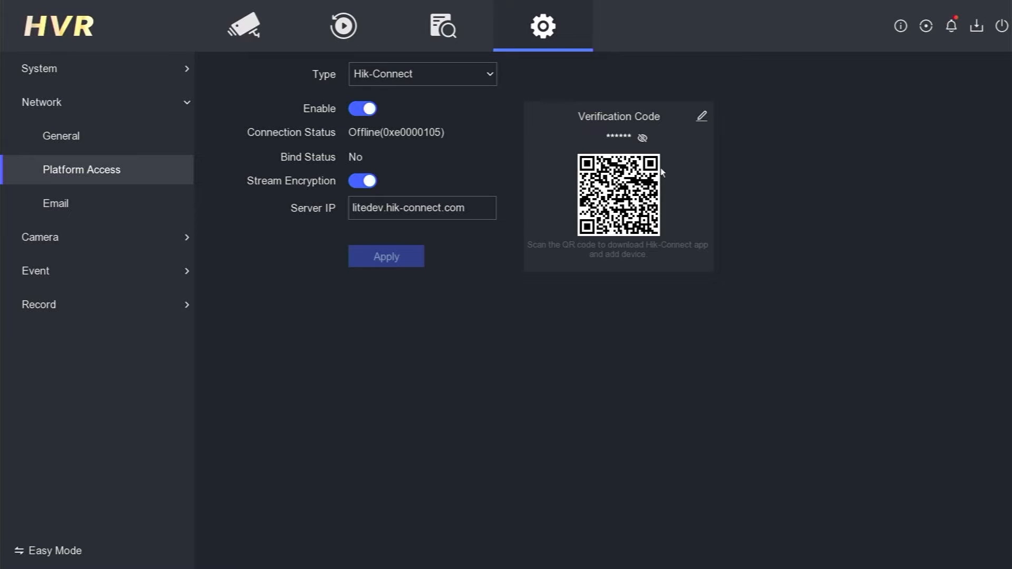
pyautogui.moveTo(605, 200)
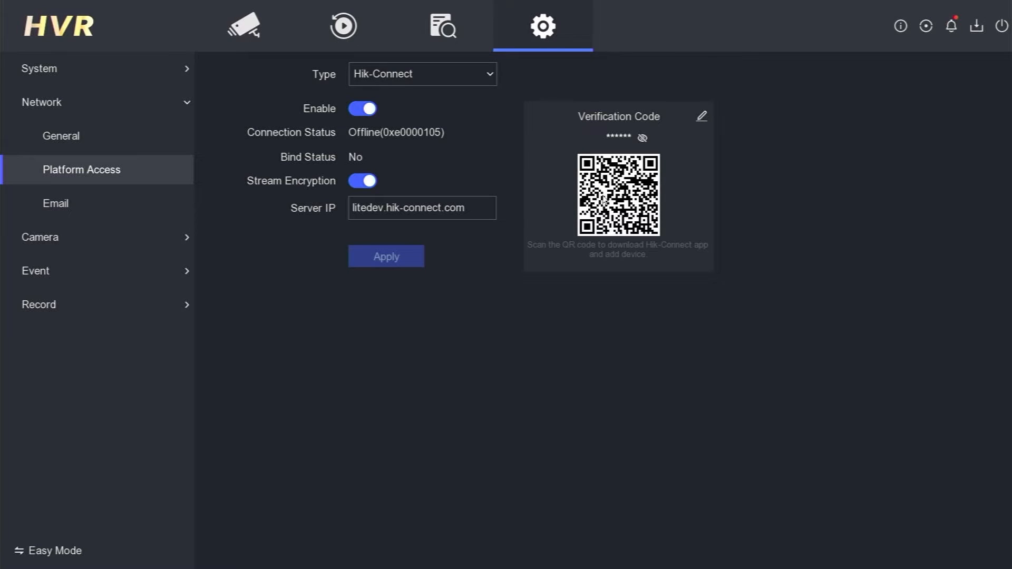
pyautogui.moveTo(602, 198)
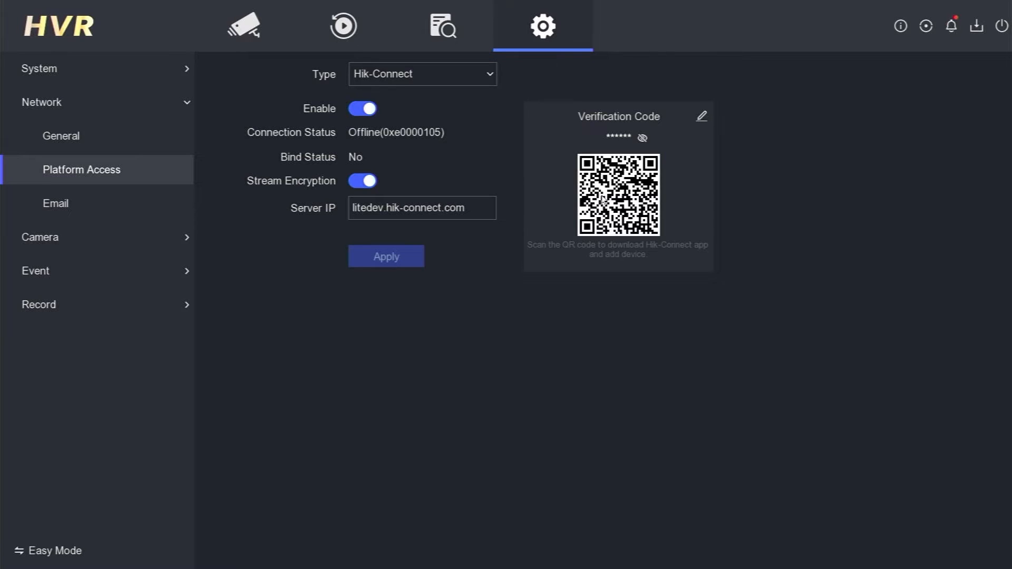
pyautogui.moveTo(142, 78)
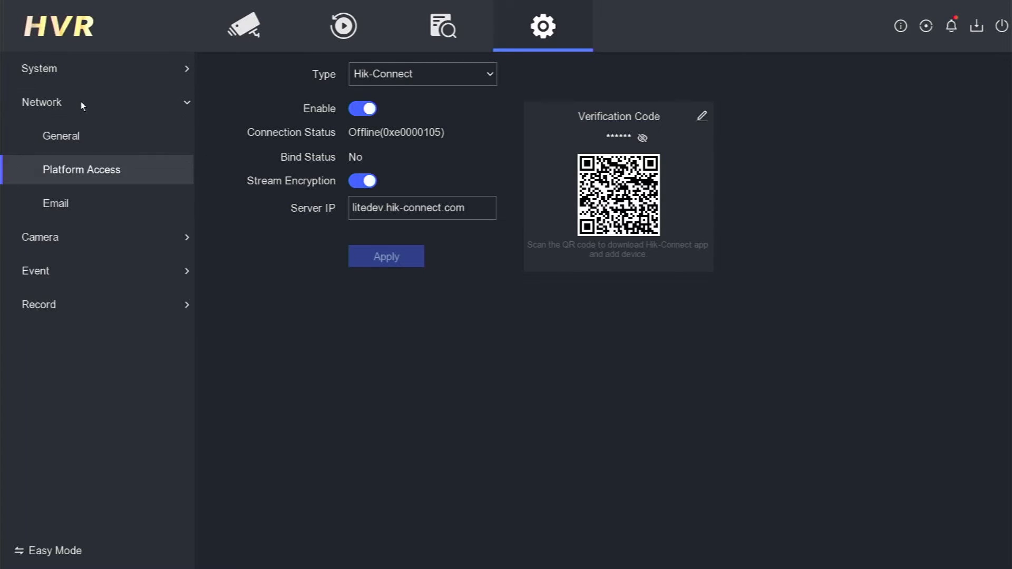
# Step: Select Network > General to view TCP/IP settings with DHCP on
pyautogui.click(60, 135)
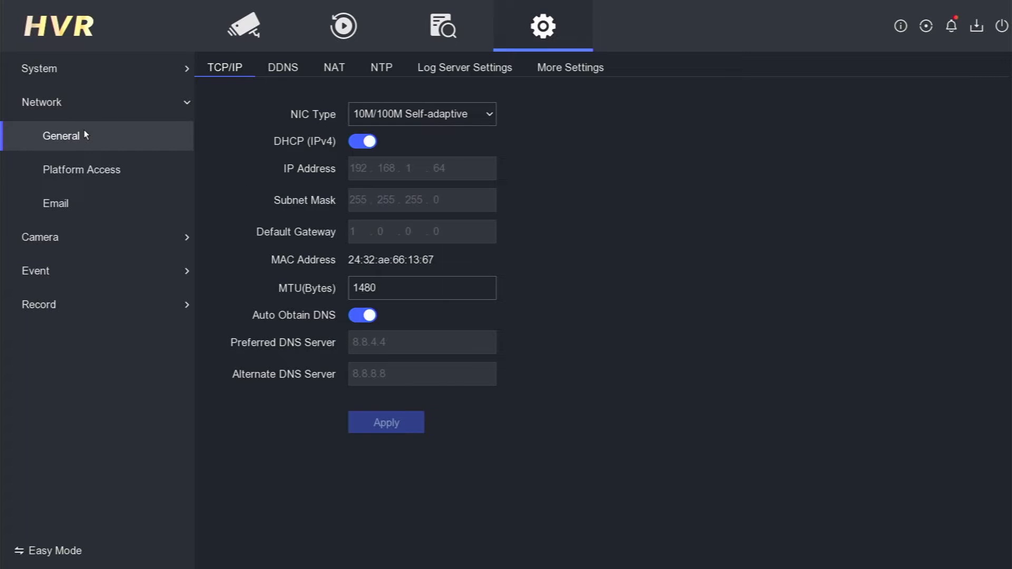
pyautogui.moveTo(309, 172)
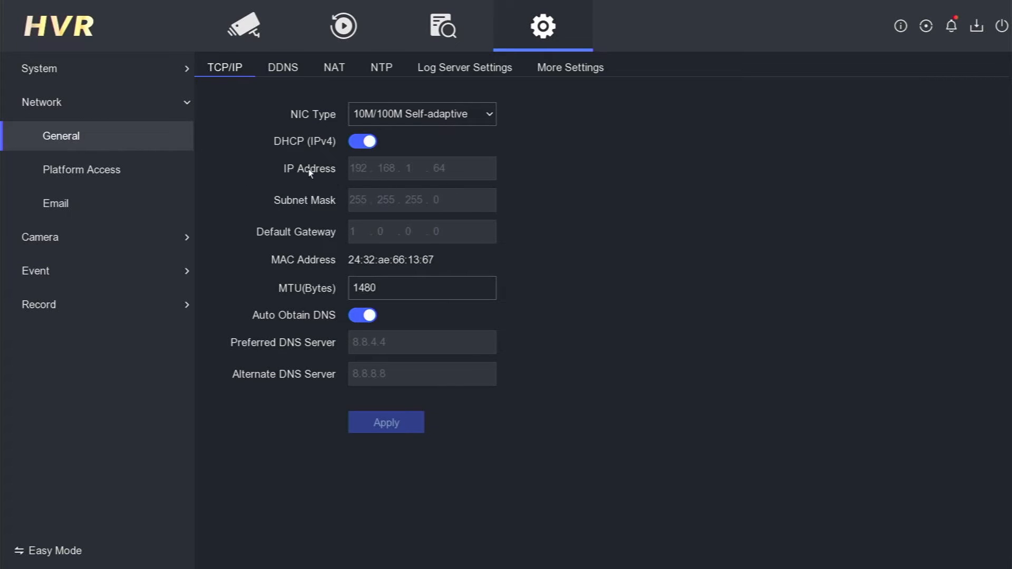
pyautogui.moveTo(342, 245)
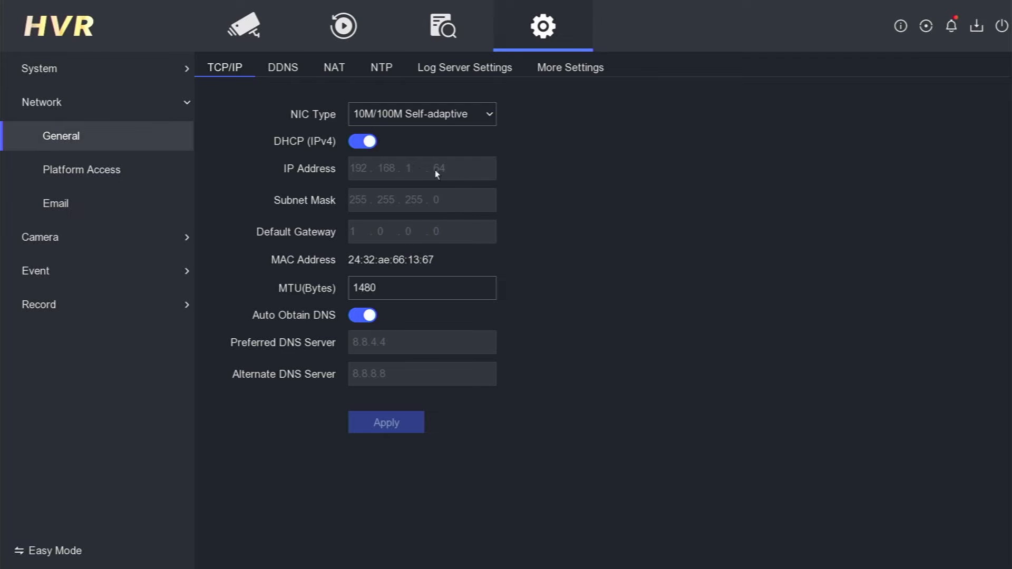
pyautogui.moveTo(402, 247)
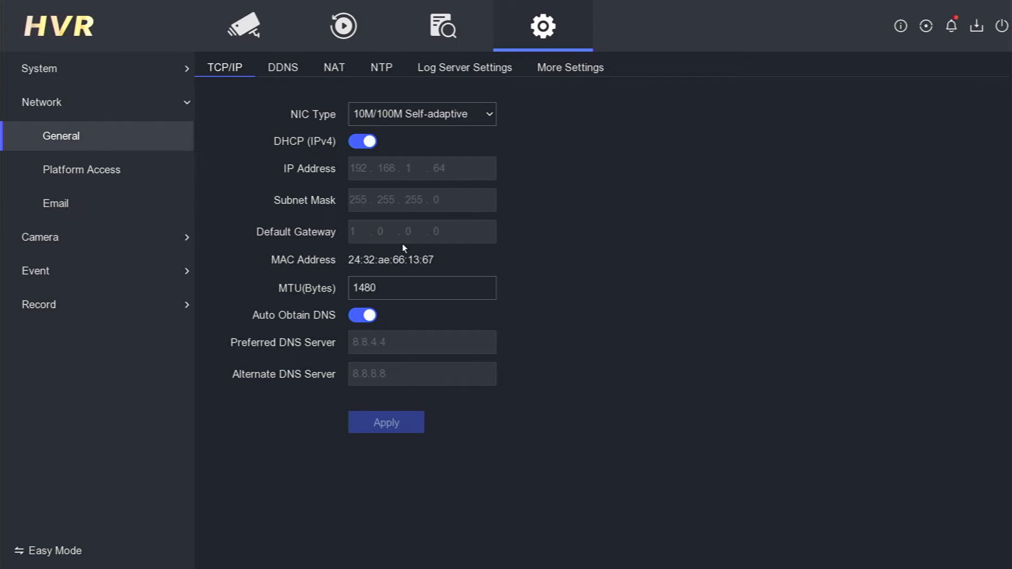
pyautogui.moveTo(452, 258)
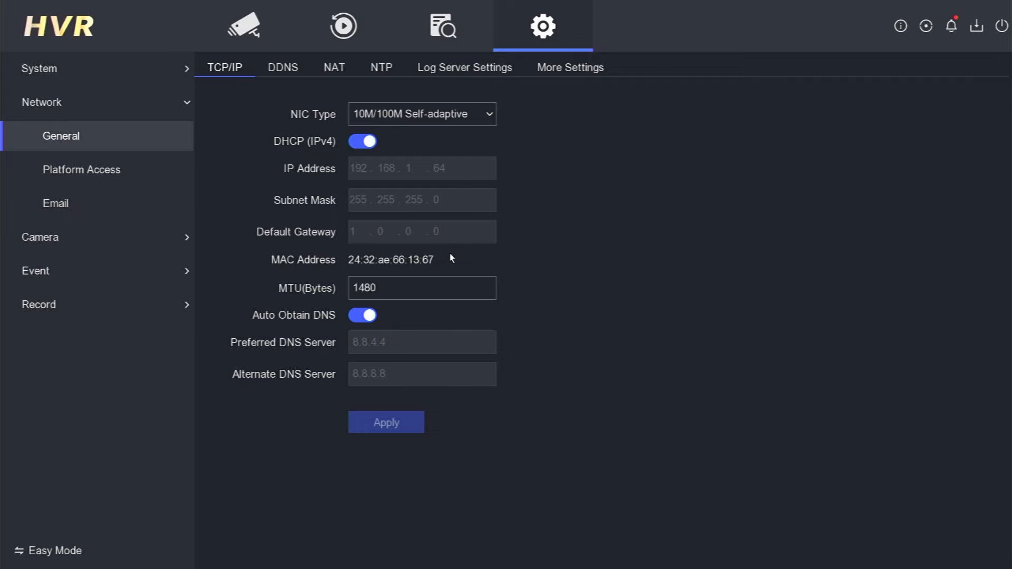
pyautogui.moveTo(463, 187)
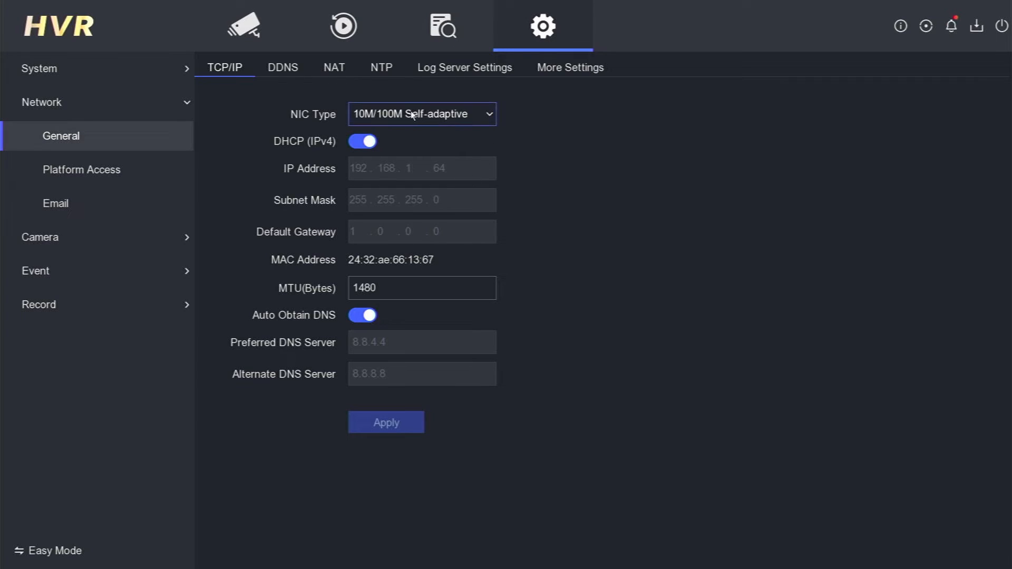
# Step: Change the NIC Type from self-adaptive to 100M Full-dup
pyautogui.click(421, 114)
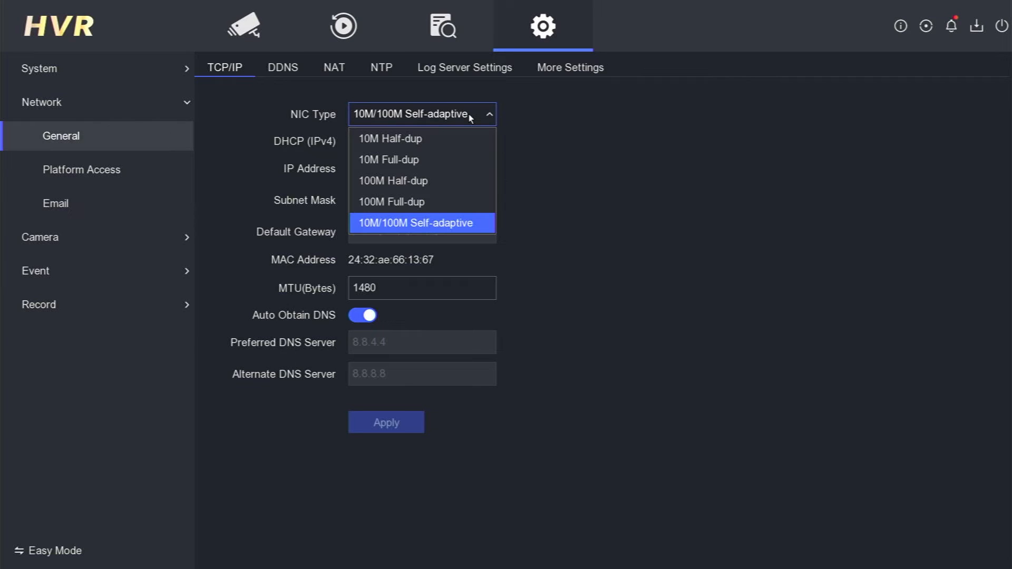
pyautogui.moveTo(438, 159)
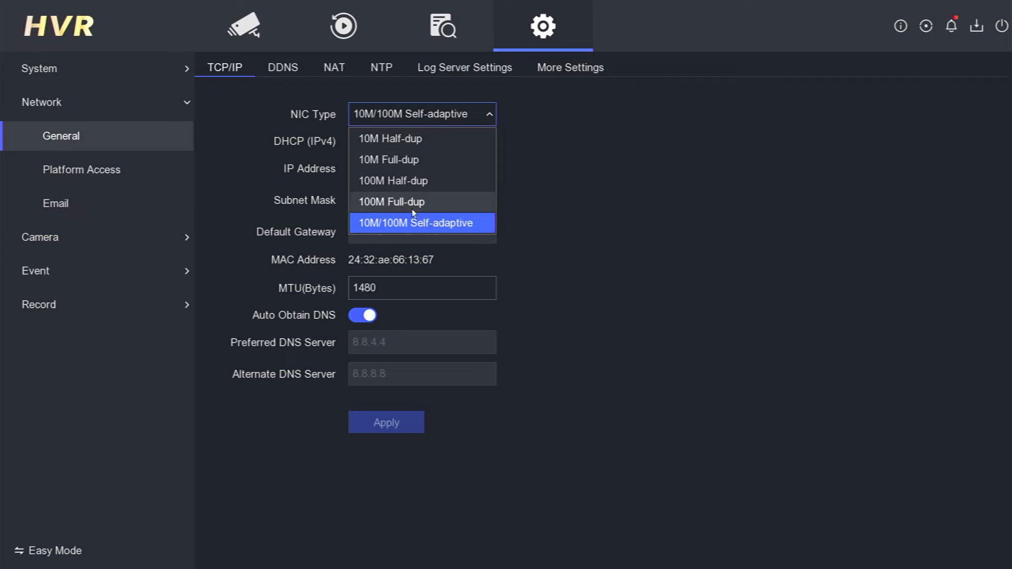
pyautogui.moveTo(377, 210)
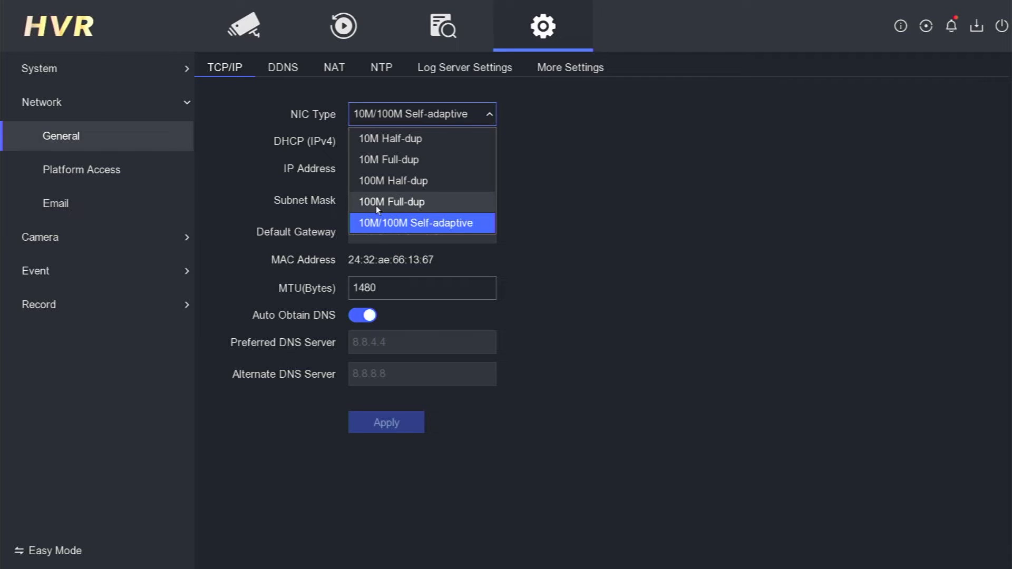
pyautogui.click(391, 201)
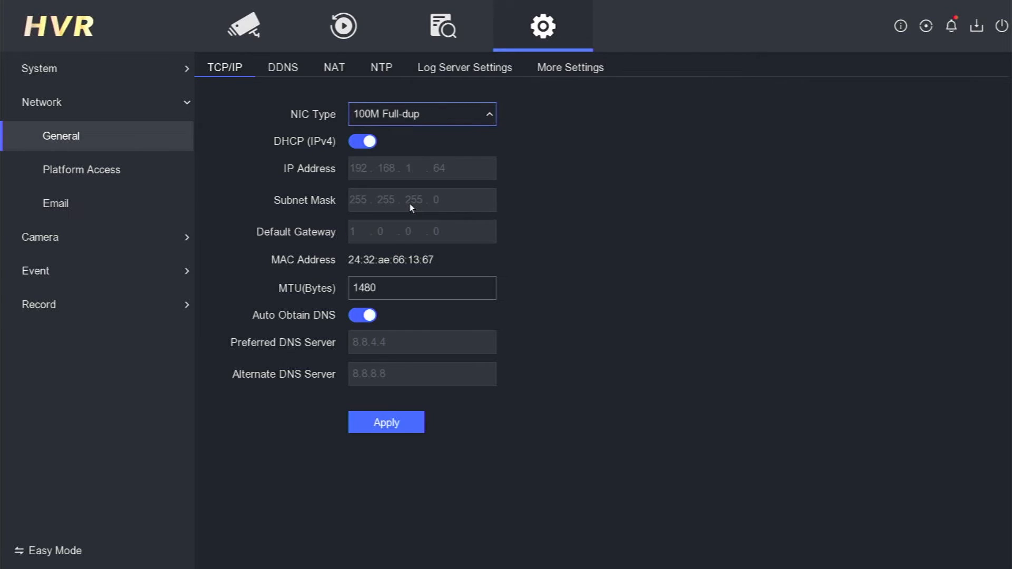
pyautogui.click(385, 422)
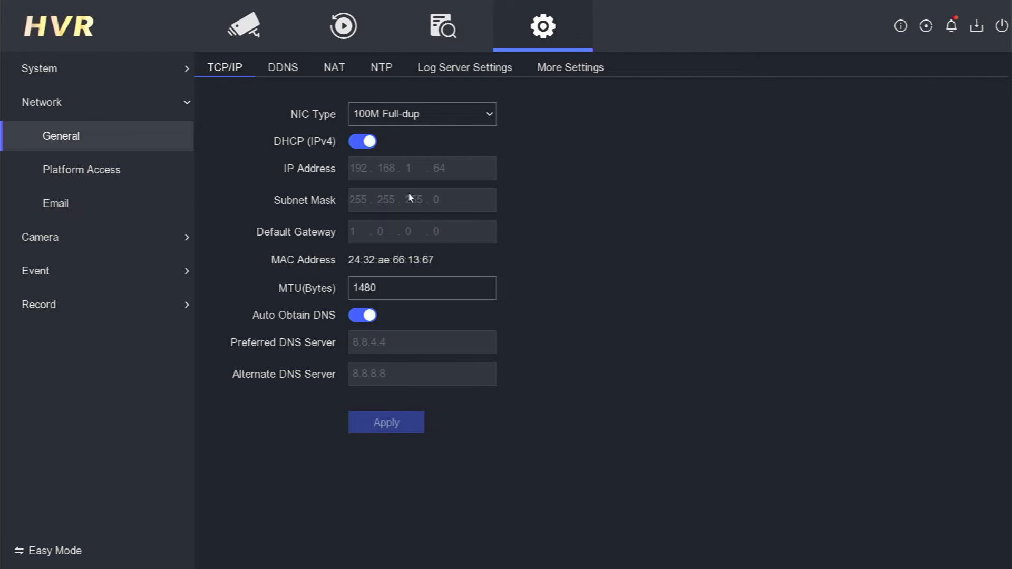
pyautogui.moveTo(407, 176)
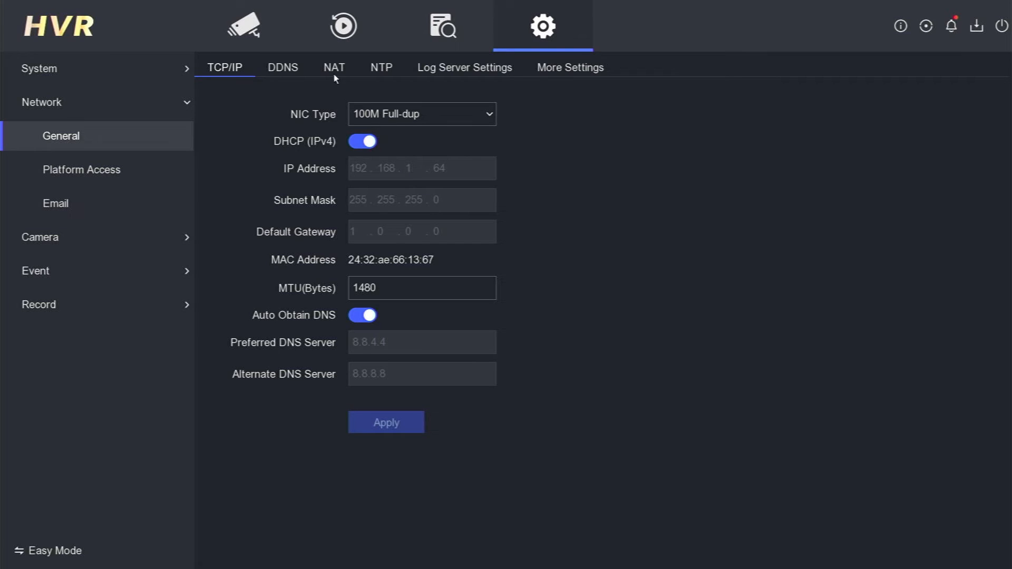
pyautogui.click(380, 67)
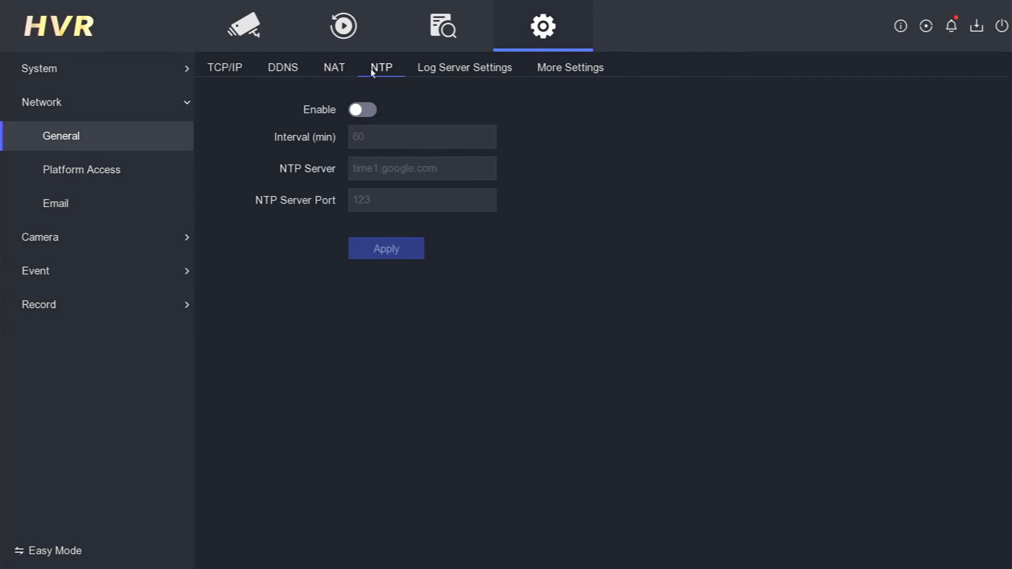
pyautogui.click(282, 67)
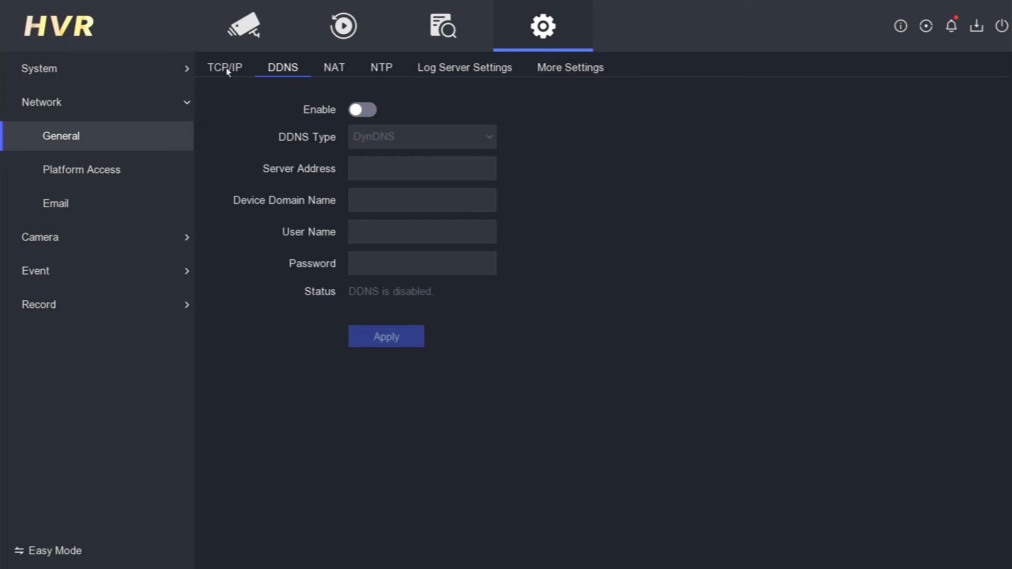
pyautogui.click(224, 67)
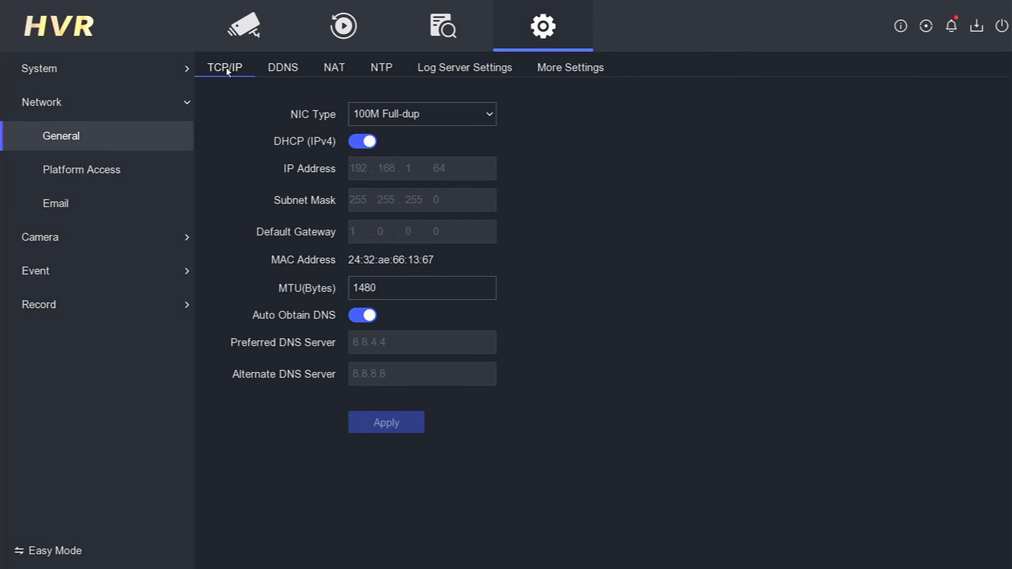
pyautogui.moveTo(386, 168)
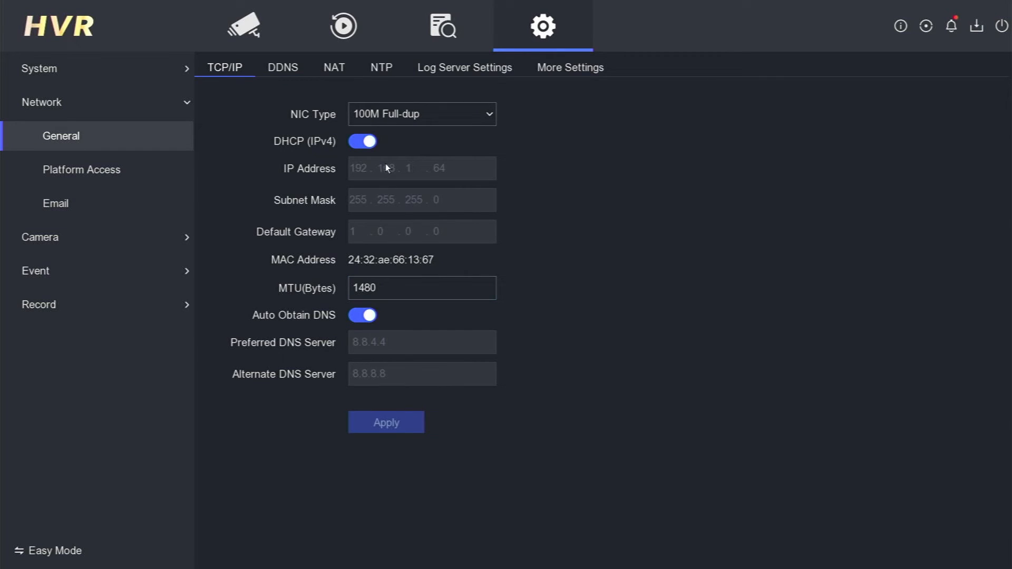
pyautogui.moveTo(418, 177)
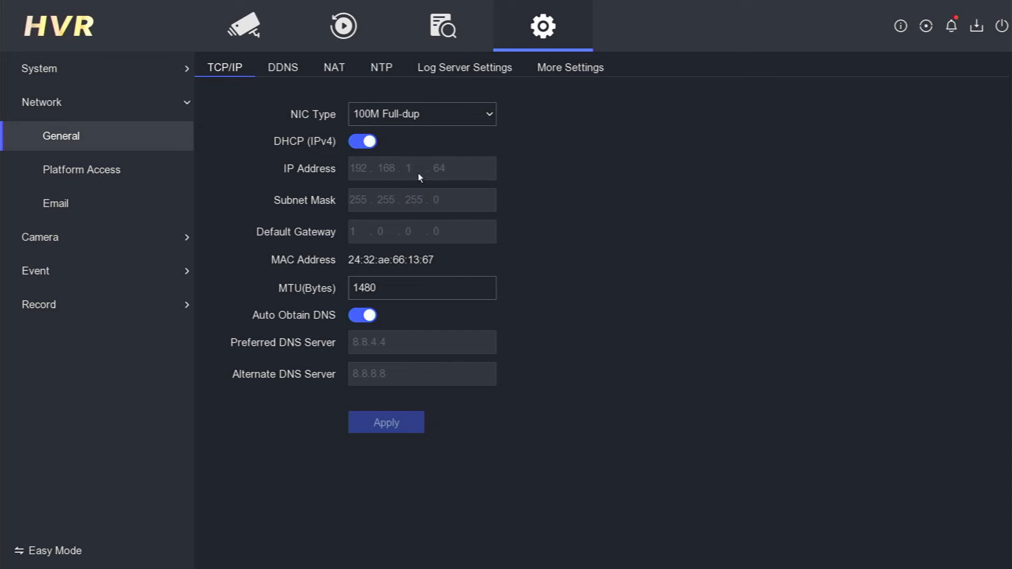
pyautogui.moveTo(402, 137)
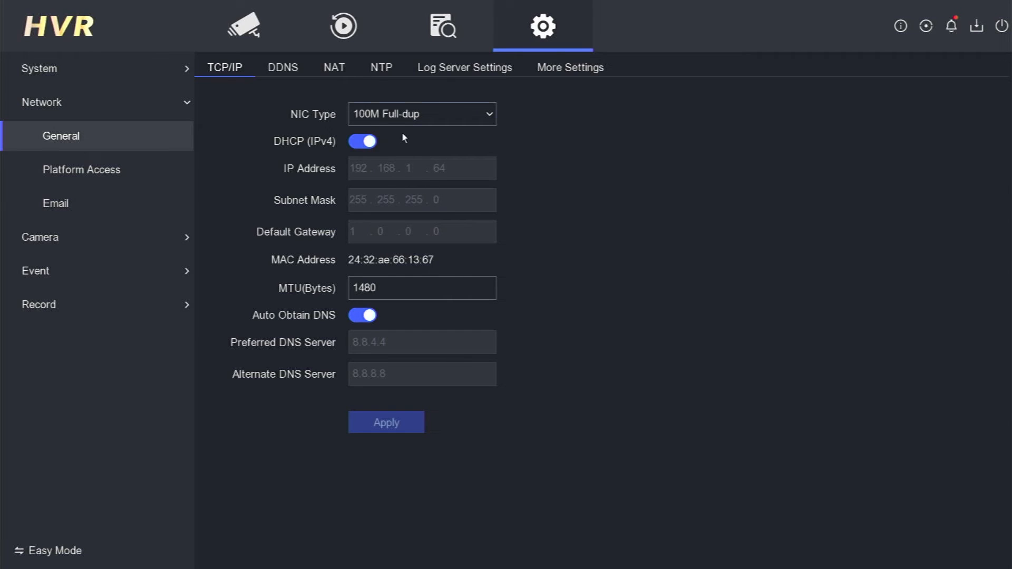
# Step: Set NIC Type to 100M Half-dup and apply, getting IP 192.168.1.106 via DHCP
pyautogui.click(420, 114)
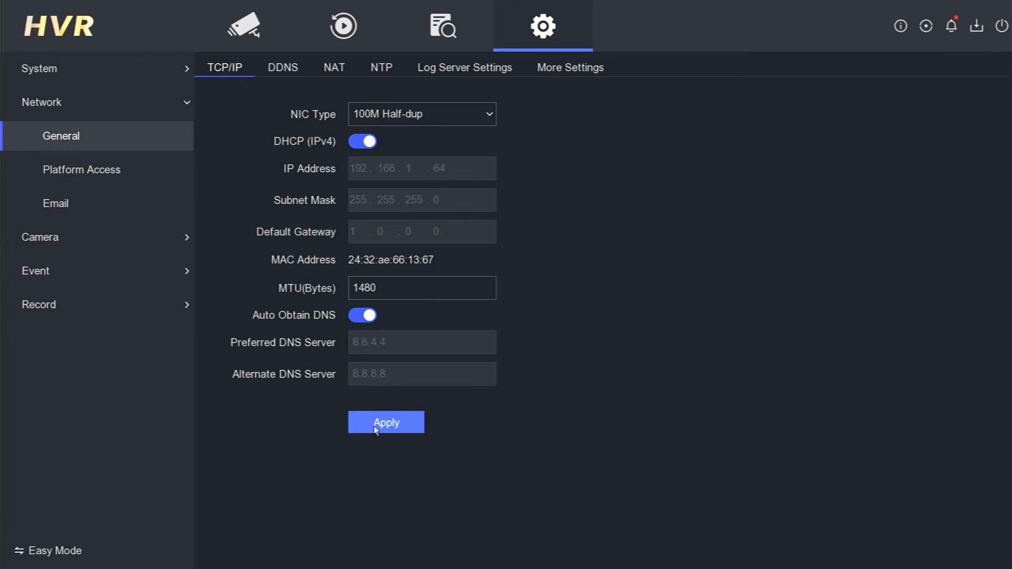
pyautogui.click(385, 422)
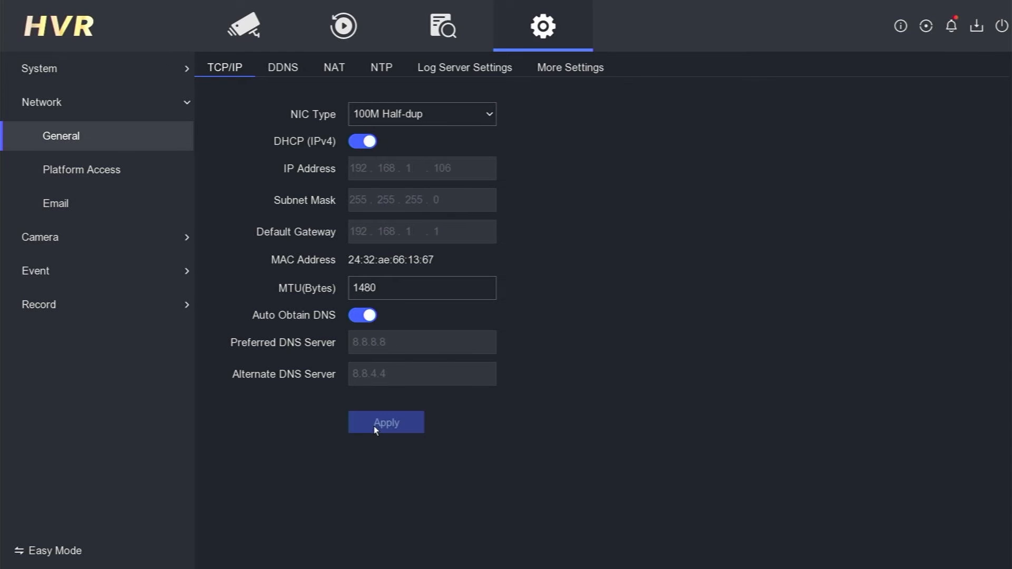
pyautogui.moveTo(399, 179)
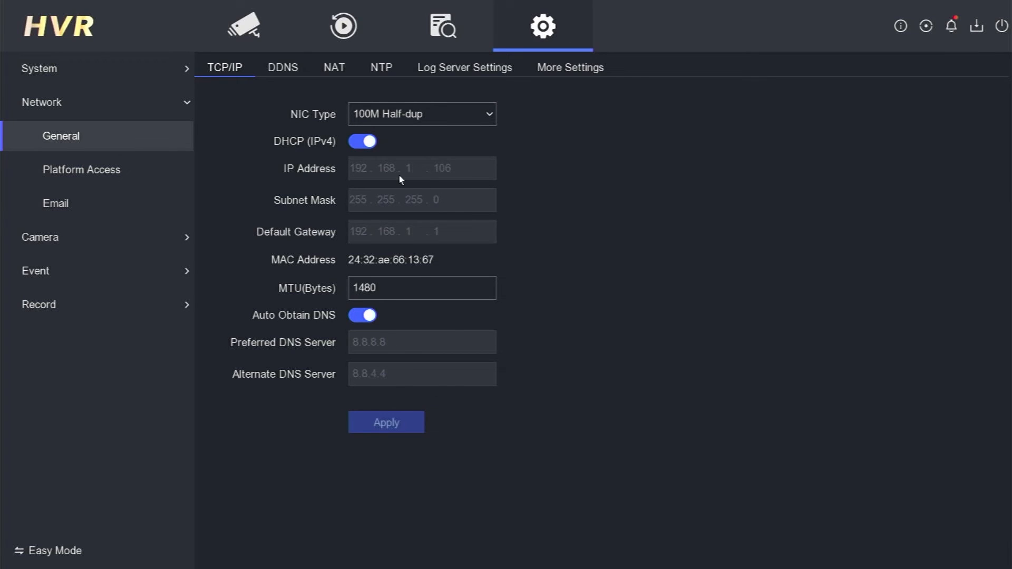
pyautogui.click(421, 114)
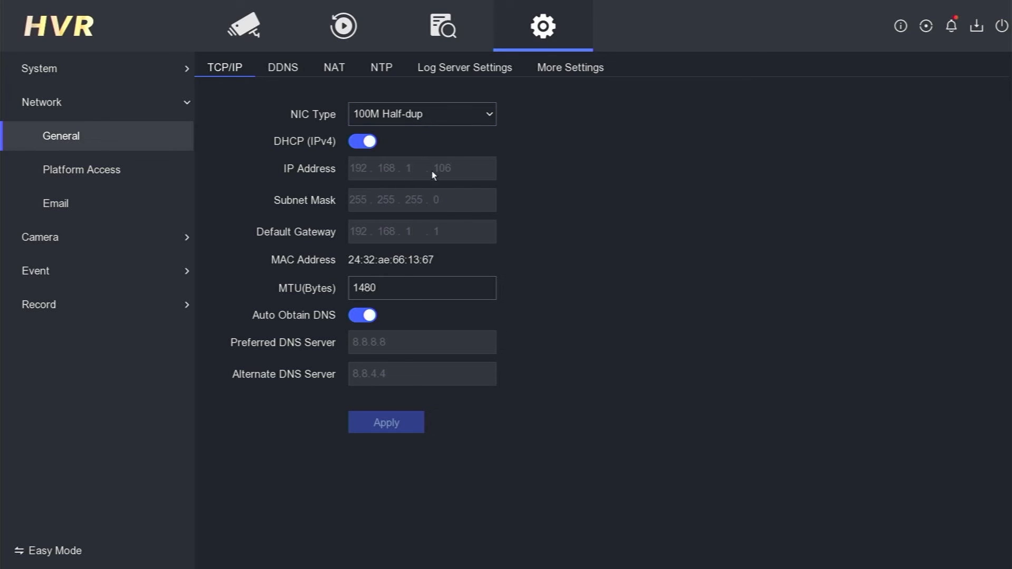
pyautogui.moveTo(379, 175)
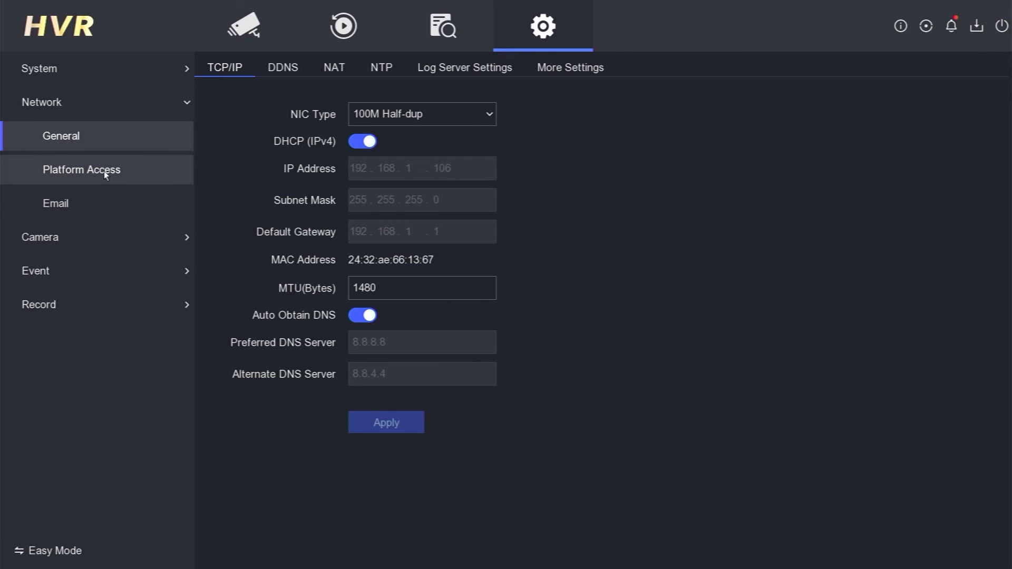
# Step: Select Network > Platform Access to confirm Hik-Connect shows Online and bound
pyautogui.click(82, 169)
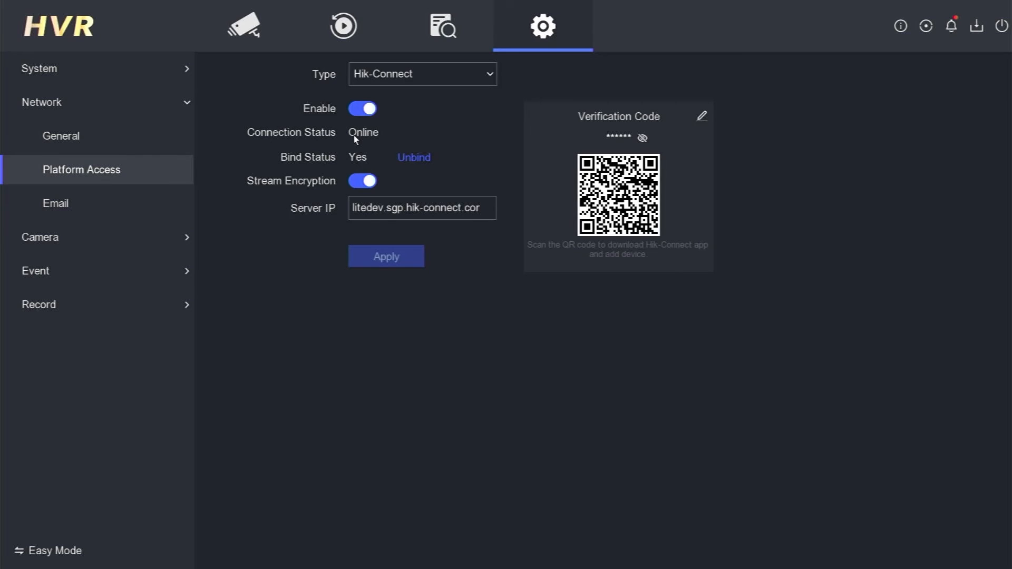
pyautogui.moveTo(612, 132)
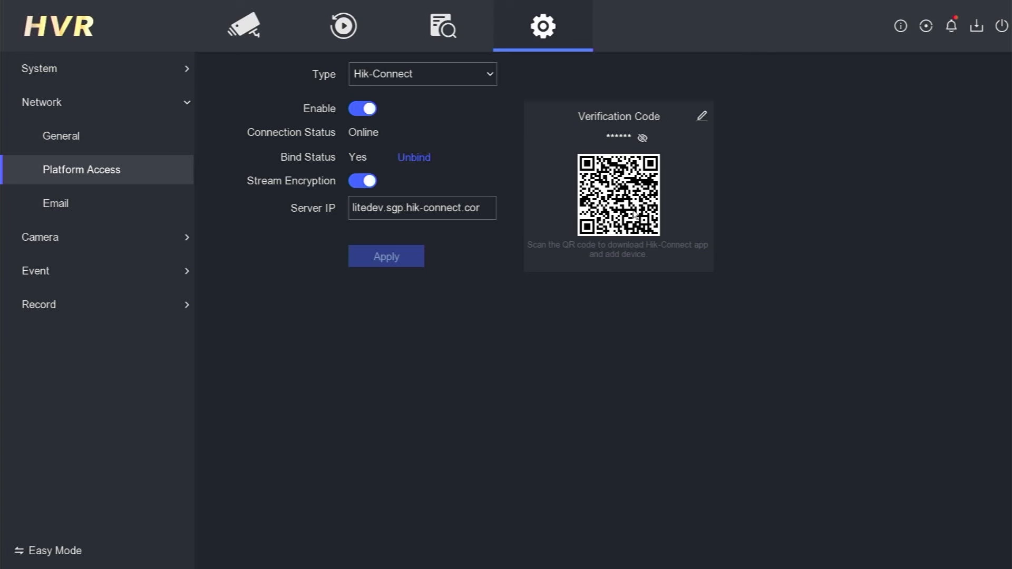
pyautogui.moveTo(527, 225)
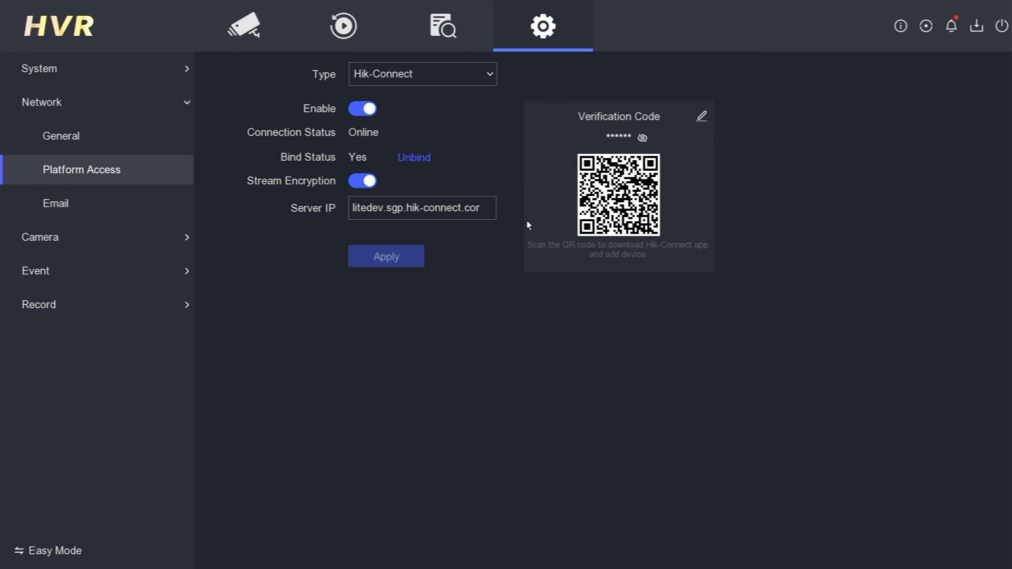
pyautogui.moveTo(699, 205)
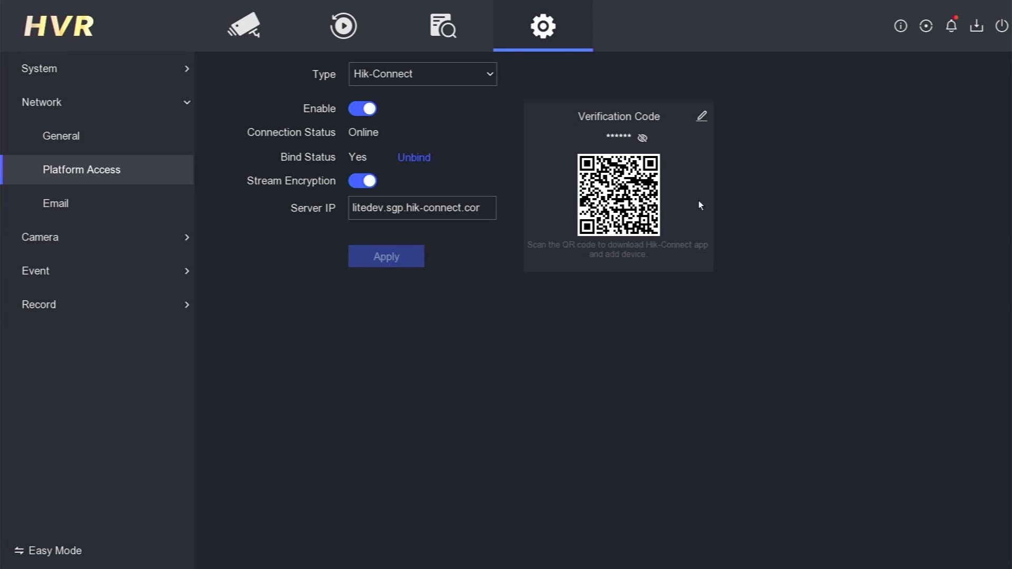
pyautogui.moveTo(573, 163)
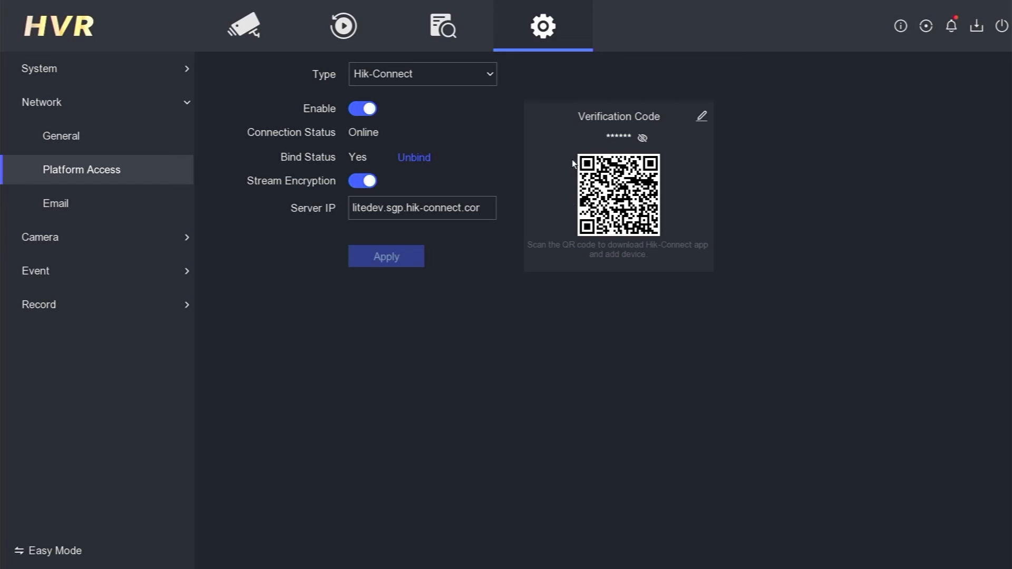
pyautogui.moveTo(348, 130)
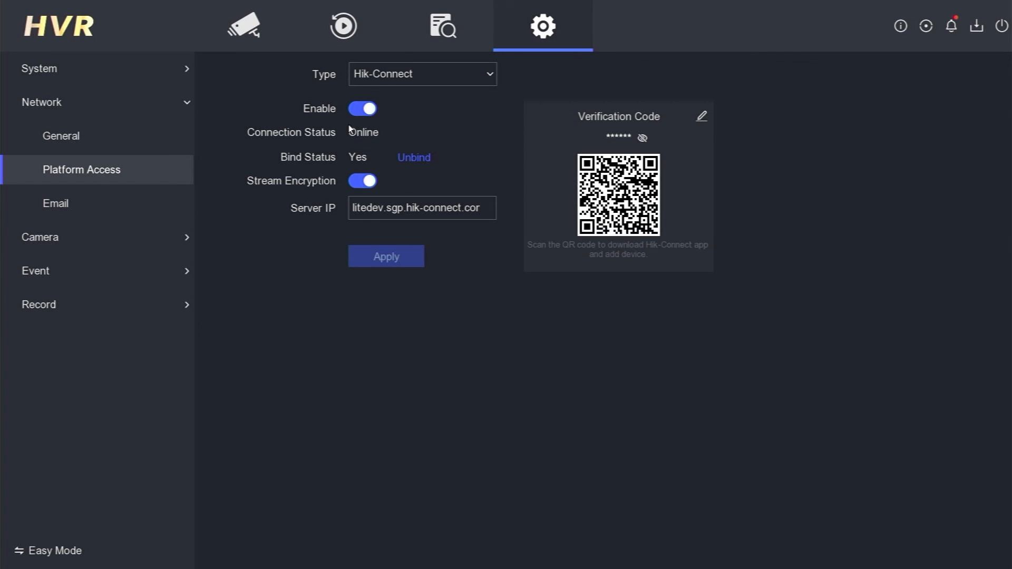